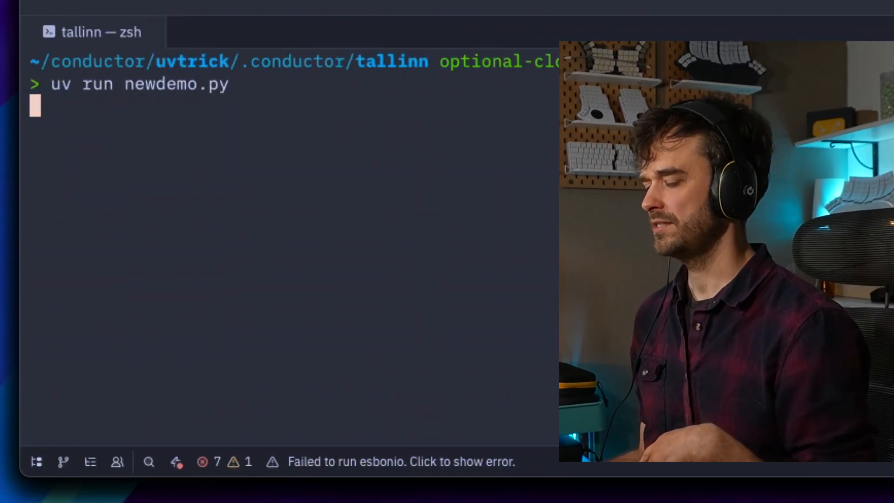
- Run 'uv run newdemo.py' in the terminal and return to the version loop in newdemo.py
key("Return")
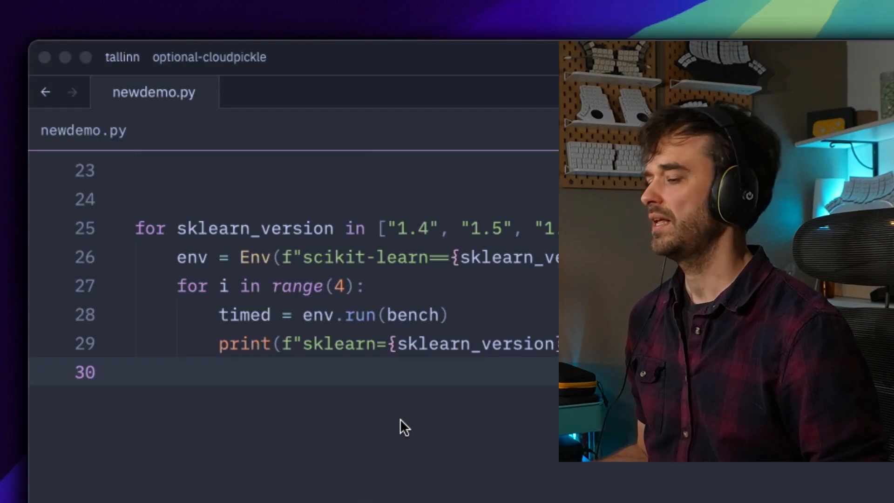
scroll("up", 3)
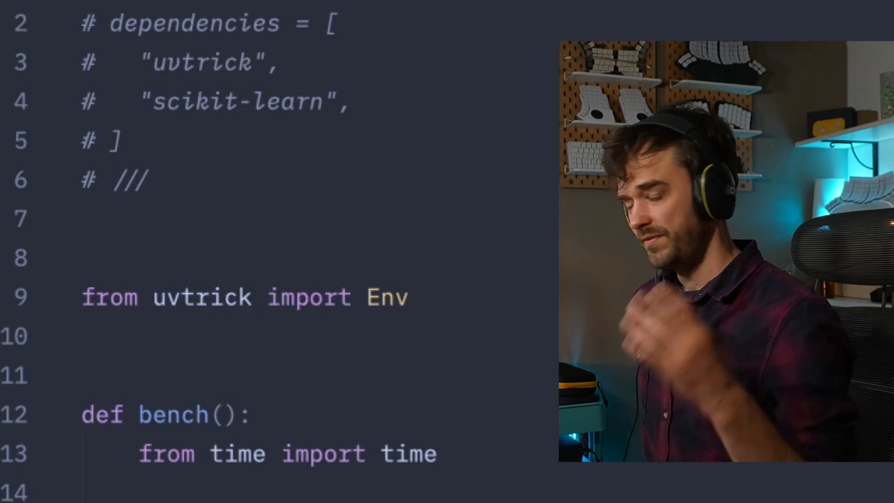
scroll("up", 3)
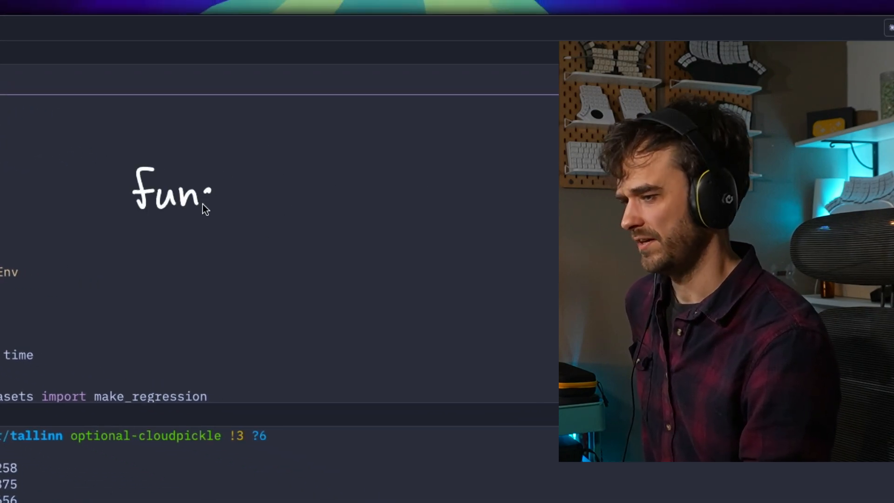
- Sketch 'func(i' as the start of the func(inputs) → pickle → .py diagram
type("func (inputs")
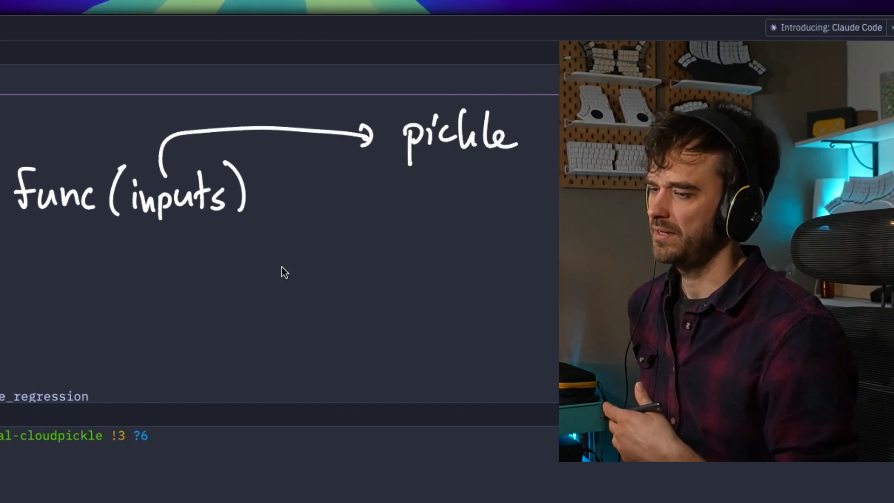
mouse_move(89, 255)
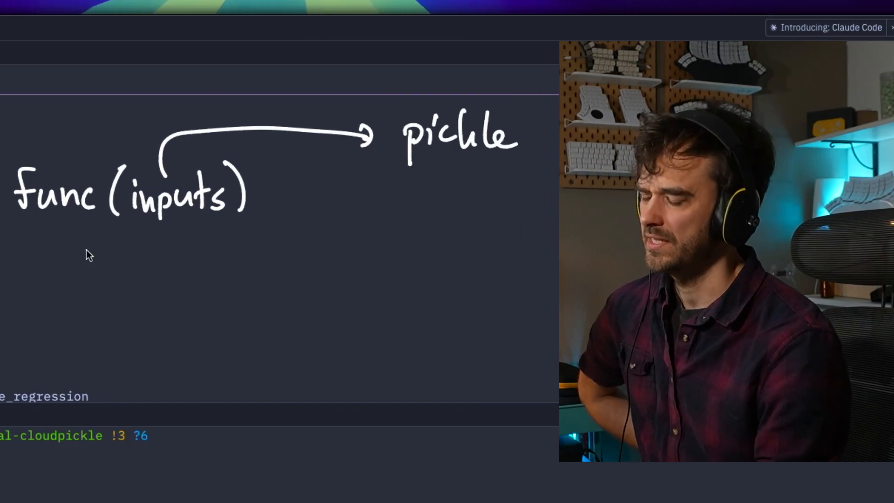
mouse_move(62, 229)
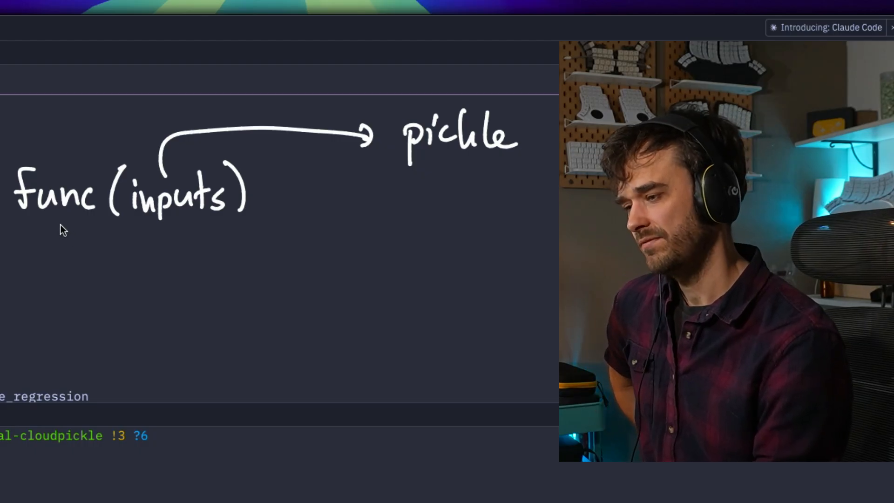
mouse_move(173, 170)
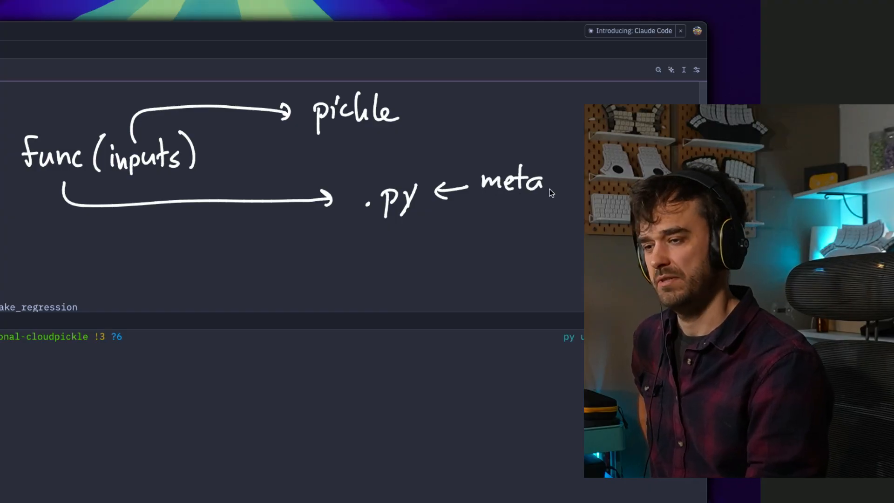
mouse_move(113, 246)
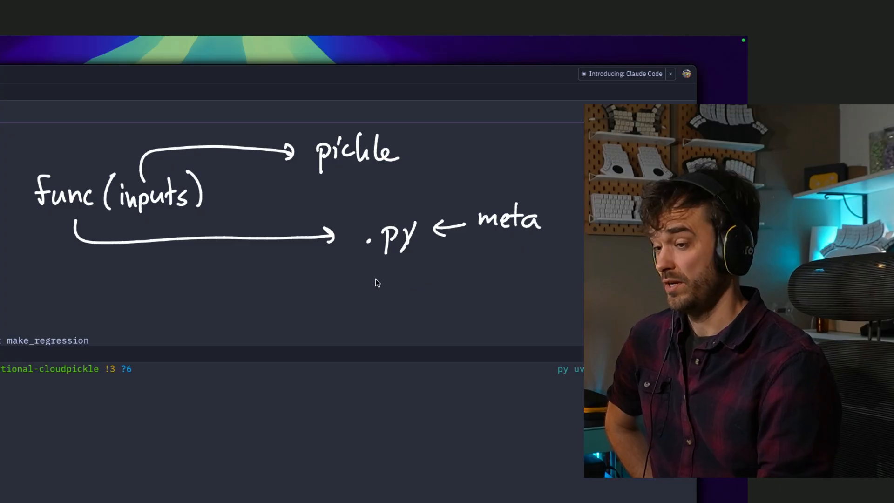
mouse_move(374, 287)
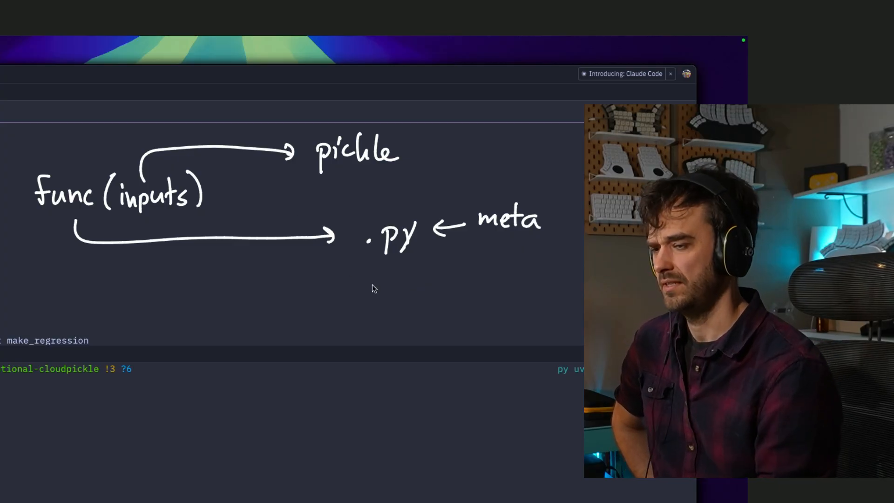
mouse_move(398, 270)
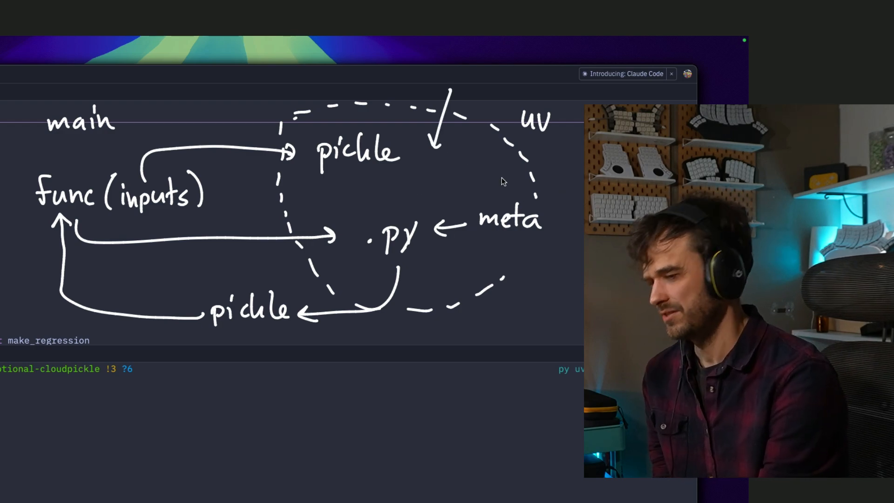
mouse_move(495, 131)
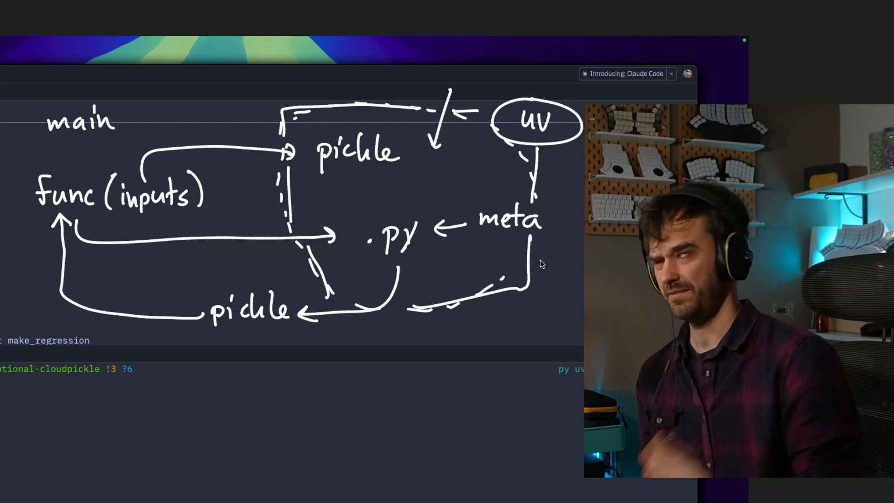
mouse_move(187, 172)
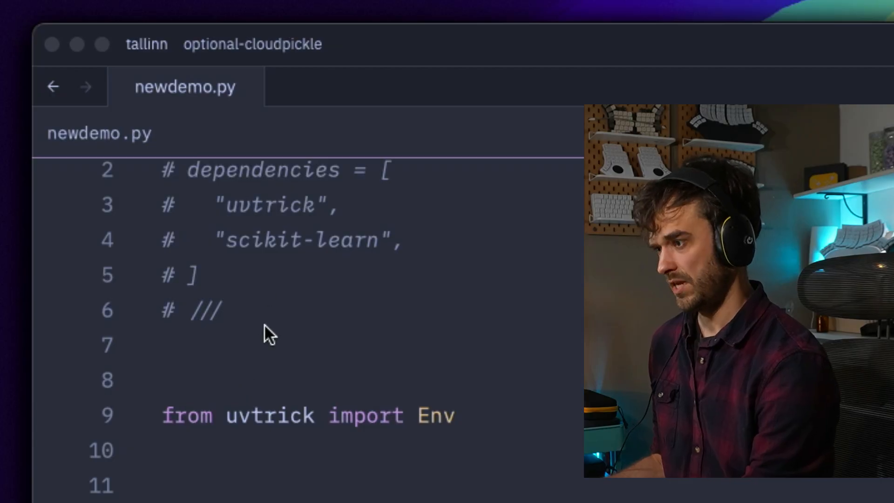
mouse_move(228, 462)
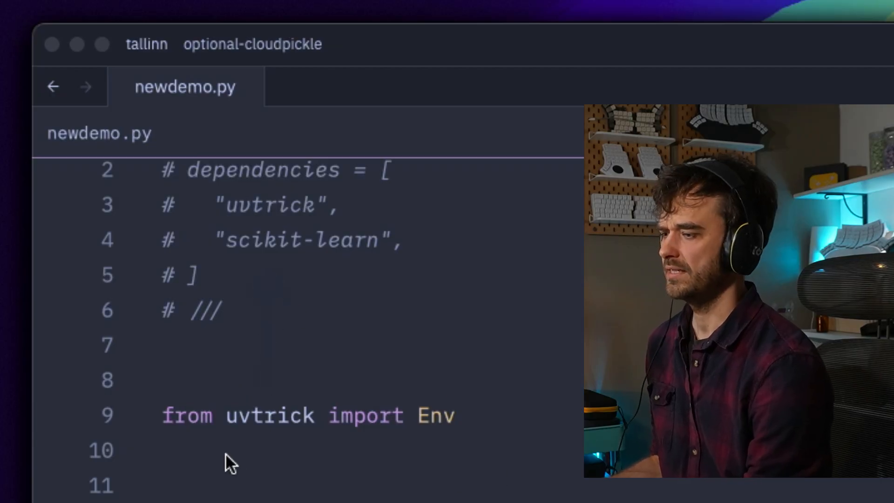
mouse_move(502, 427)
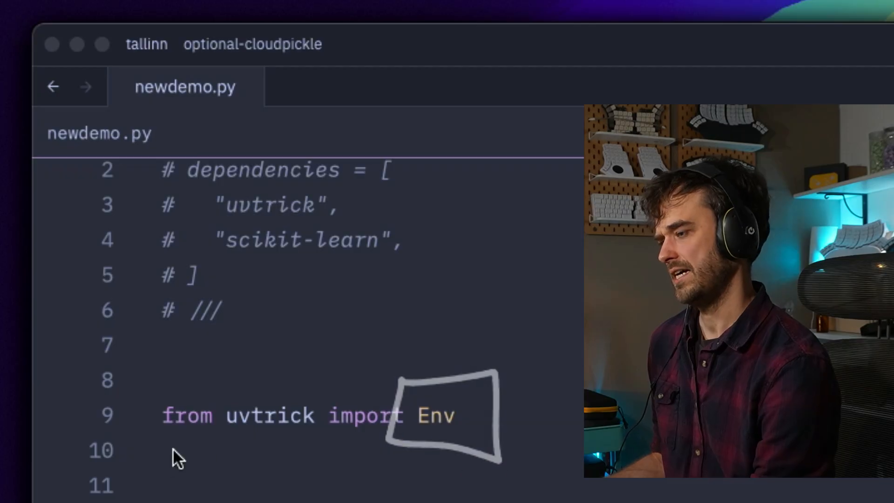
scroll("down", 3)
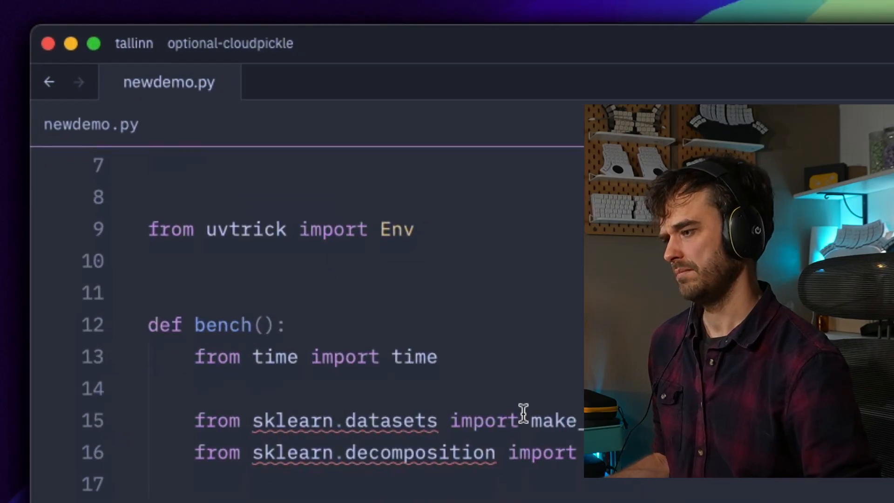
scroll("down", 3)
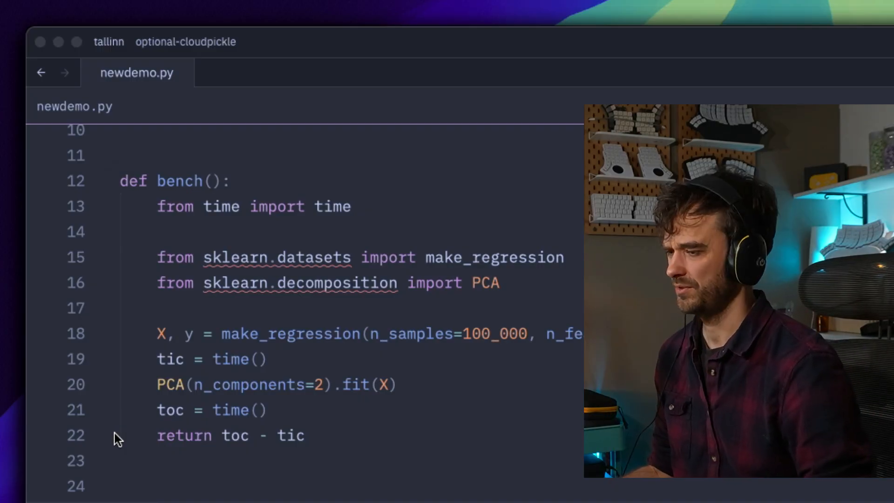
mouse_move(367, 360)
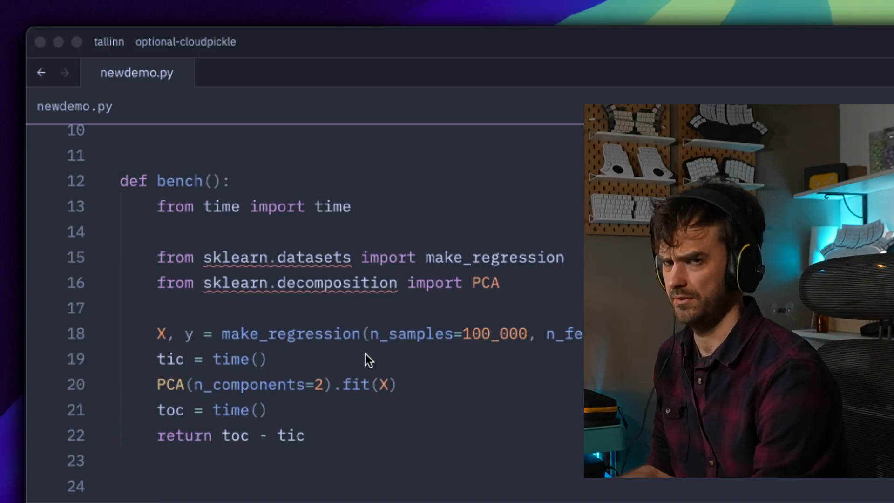
mouse_move(148, 365)
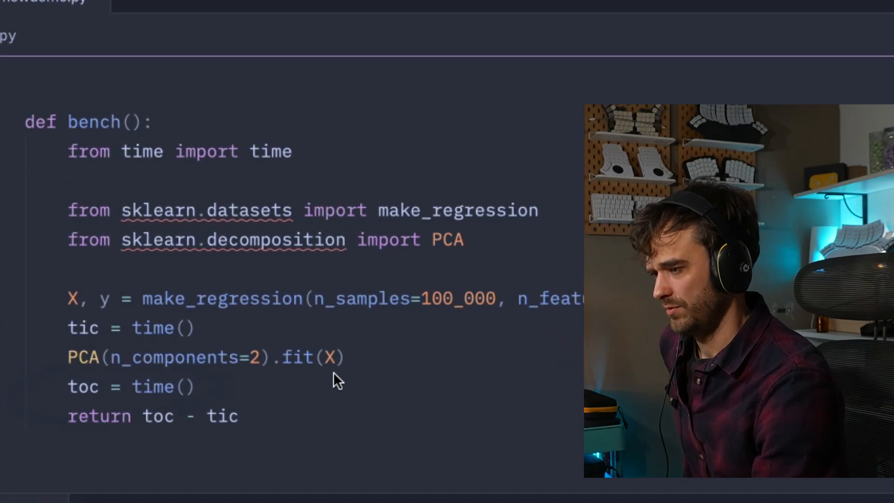
mouse_move(408, 405)
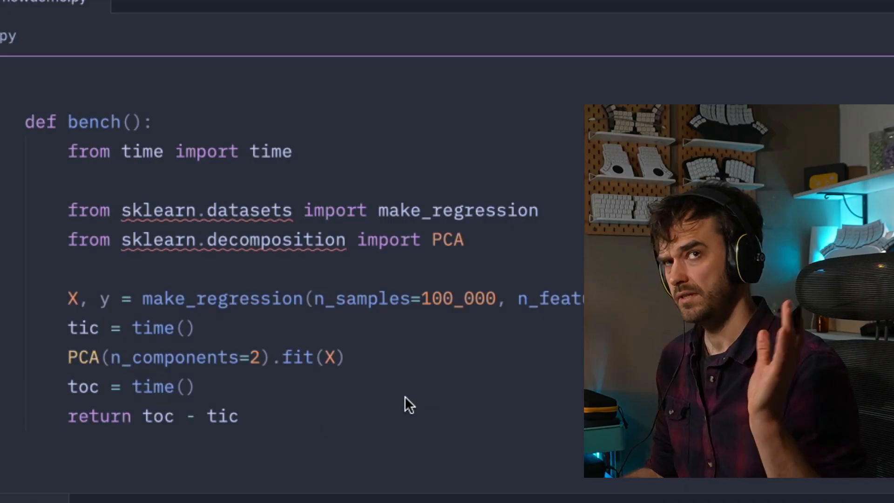
mouse_move(154, 402)
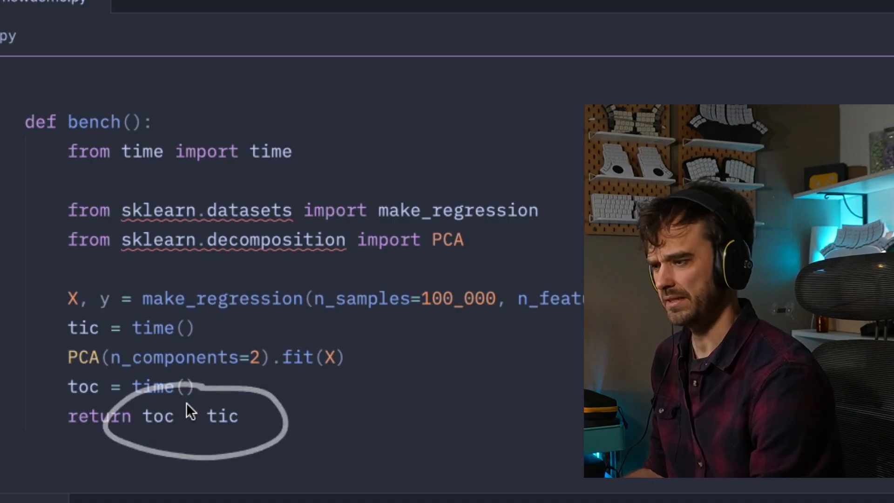
- Scroll down to the loop building an Env per scikit-learn version 1.4–1.6
scroll("down", 3)
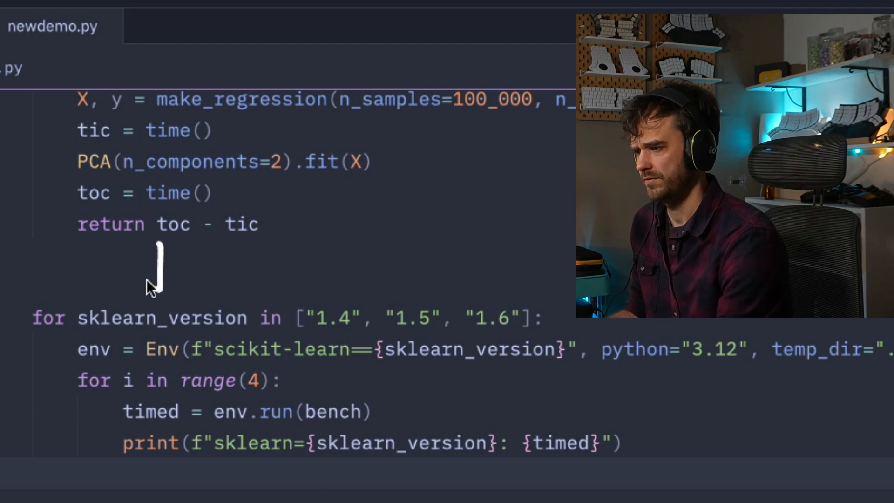
mouse_move(408, 285)
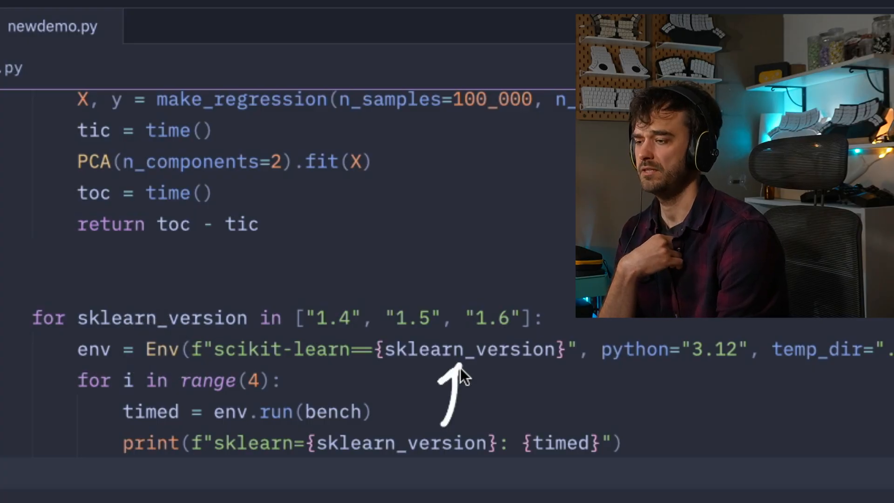
mouse_move(504, 406)
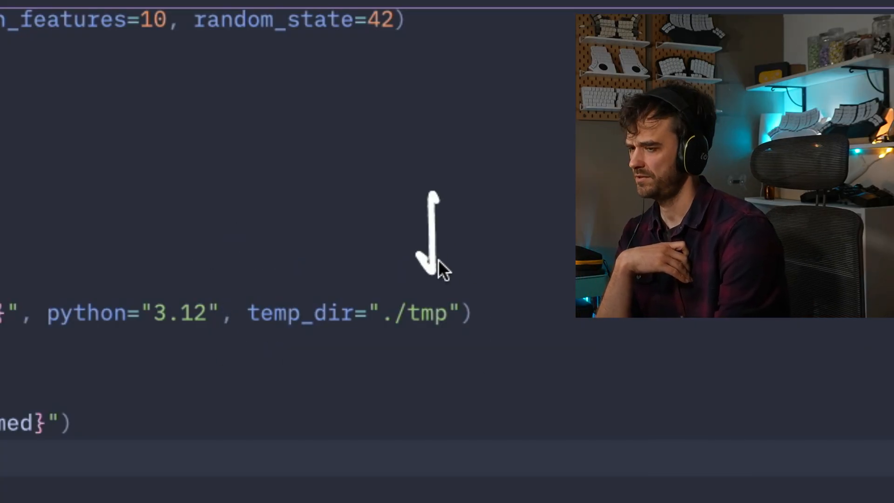
mouse_move(250, 325)
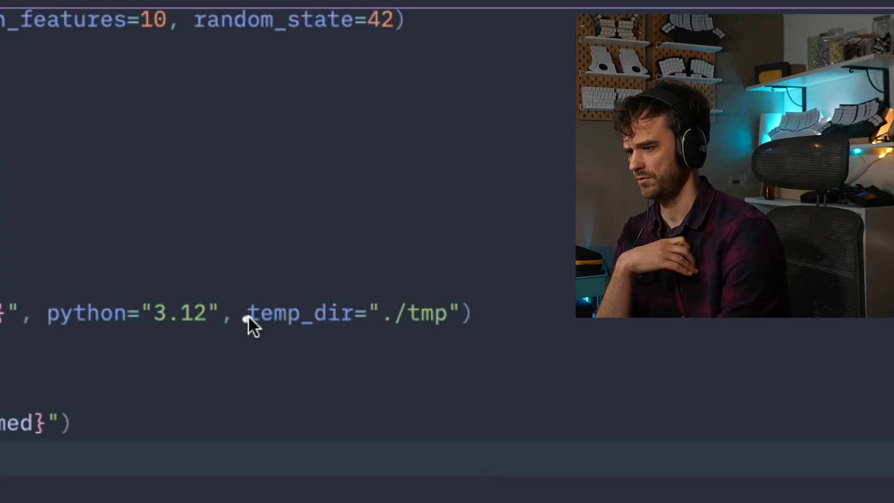
mouse_move(78, 254)
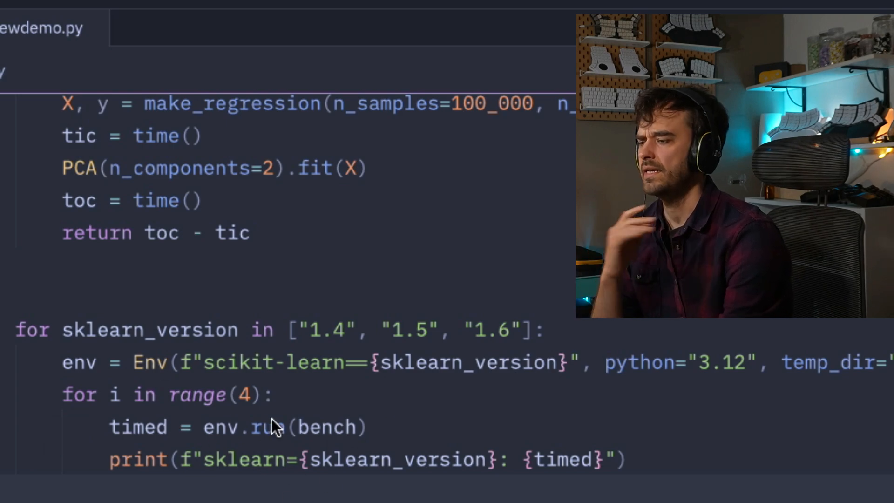
mouse_move(335, 397)
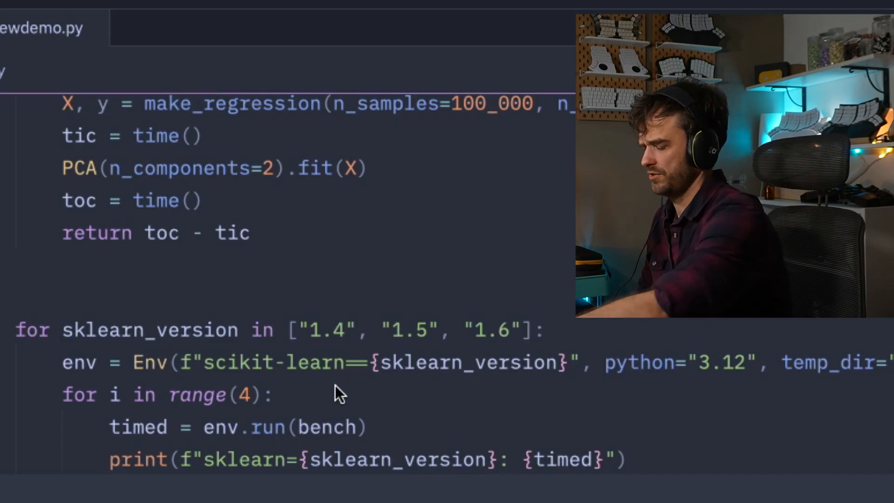
- Change the call to env.run(bench, X, y) so the dataset is passed in
left_click(370, 428)
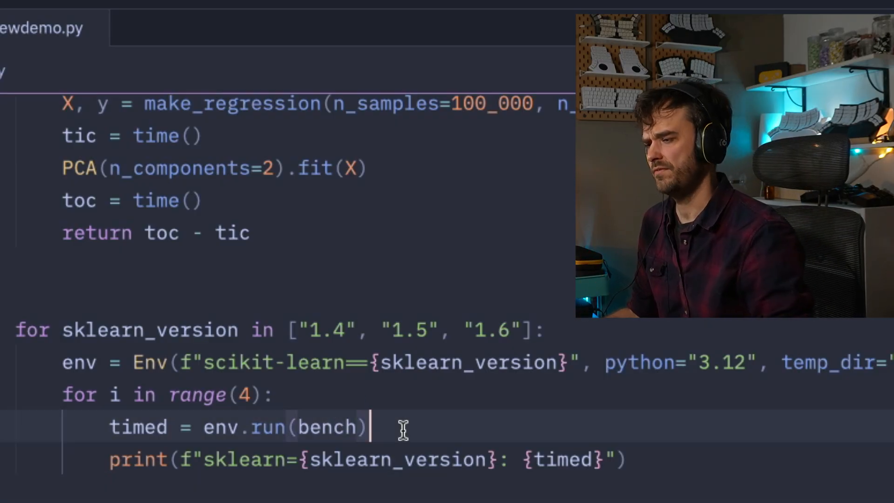
type(", X")
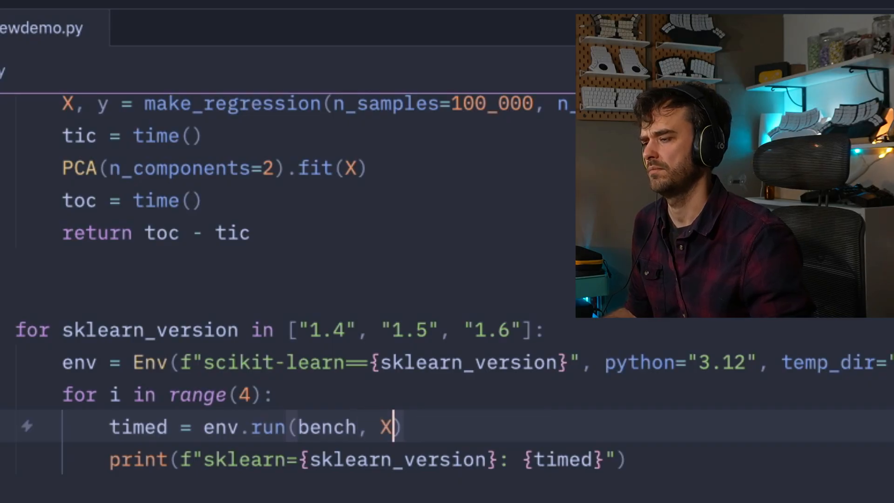
type(", y")
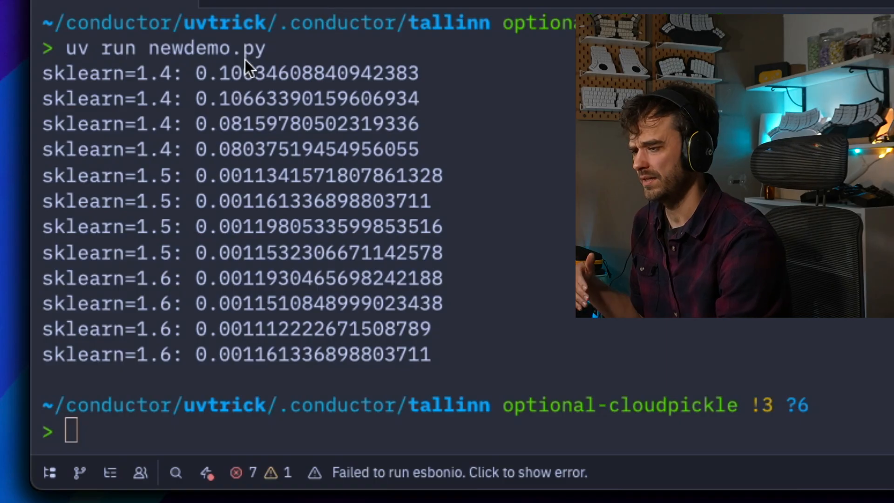
mouse_move(125, 54)
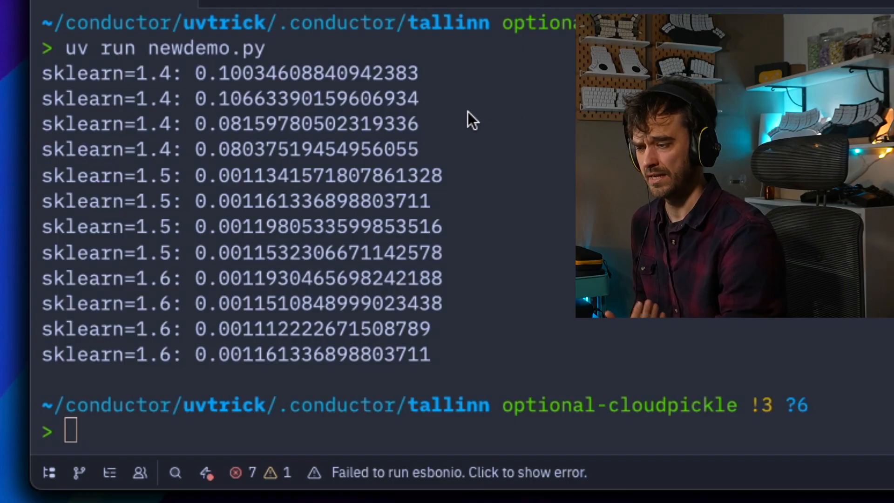
mouse_move(508, 171)
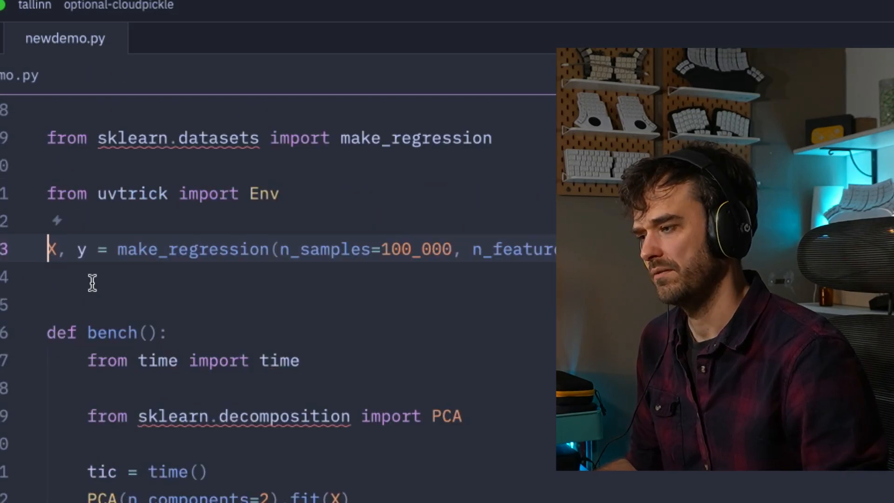
- Change the signature to def bench(X) and scroll down to the terminal
left_click(147, 334)
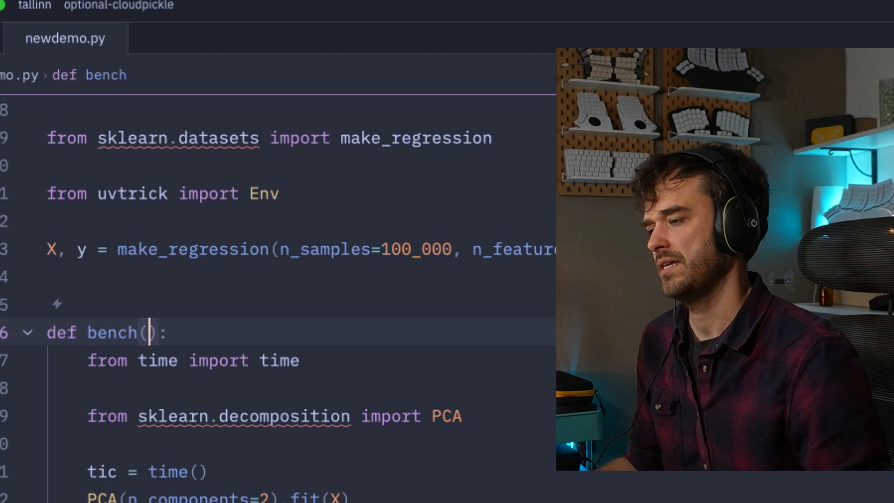
type("X")
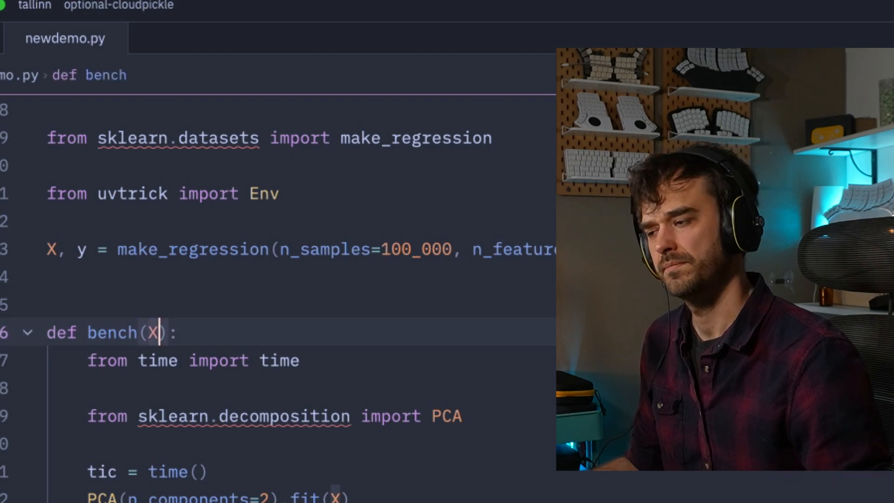
scroll("down", 3)
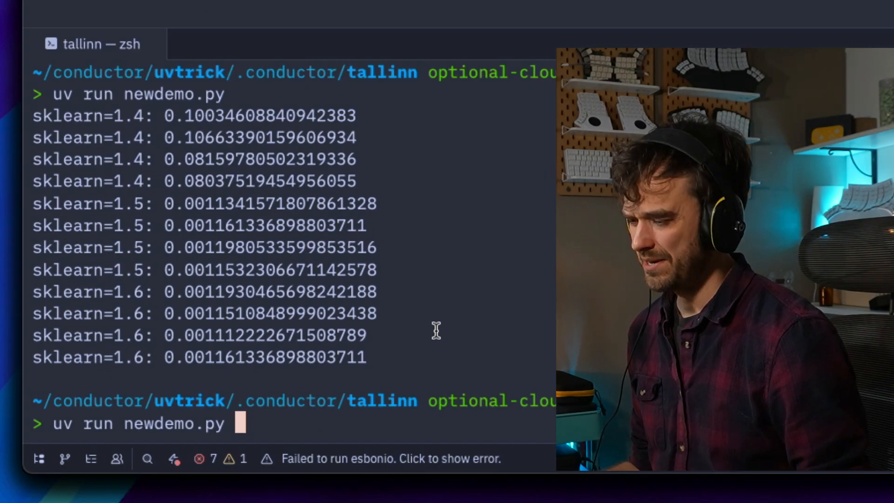
- Run 'uv run newdemo.py' again, ending in a traceback loading pickled inputs
key("Return")
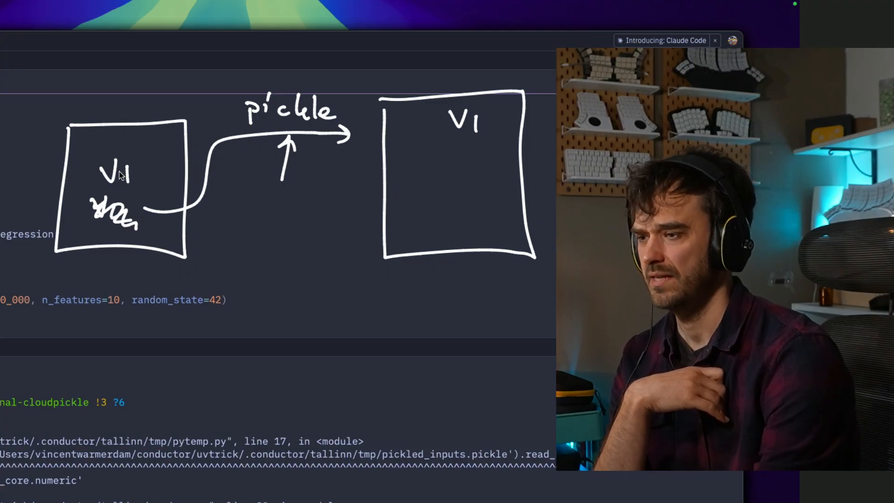
mouse_move(429, 135)
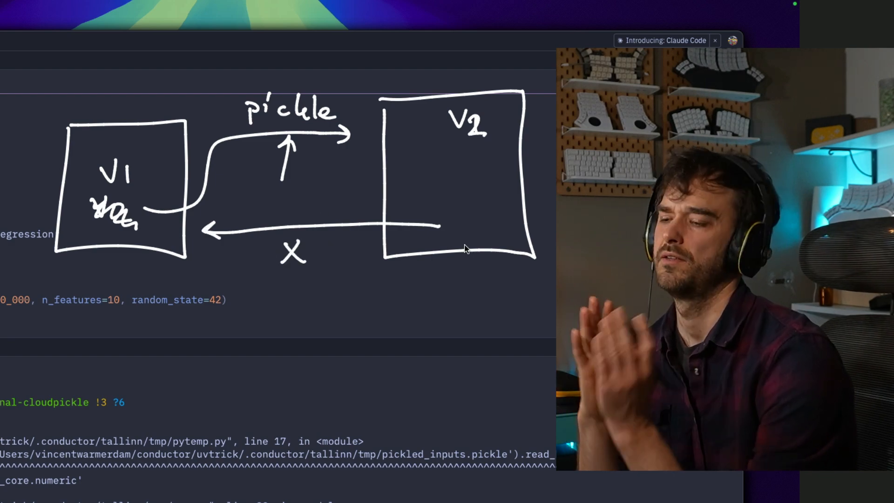
mouse_move(264, 204)
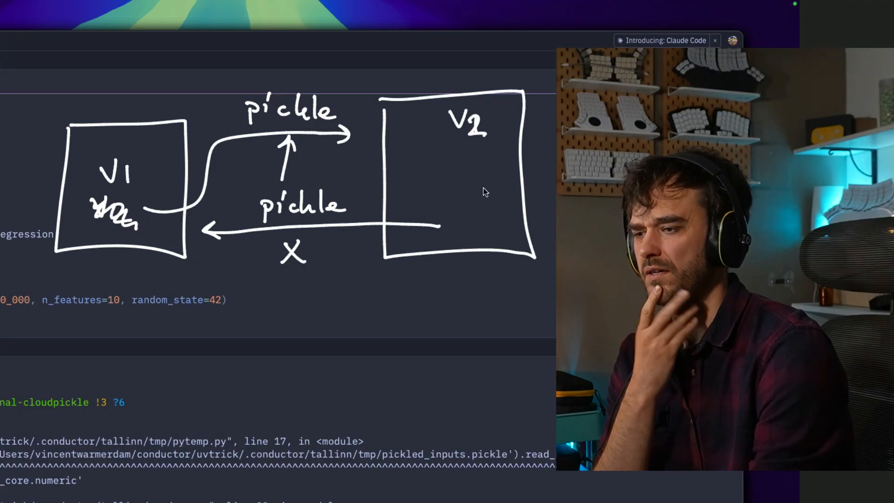
mouse_move(446, 342)
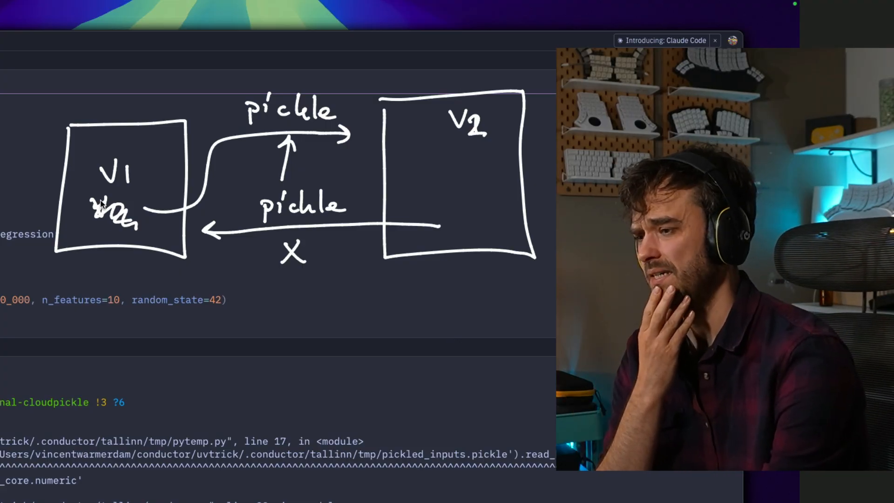
mouse_move(248, 149)
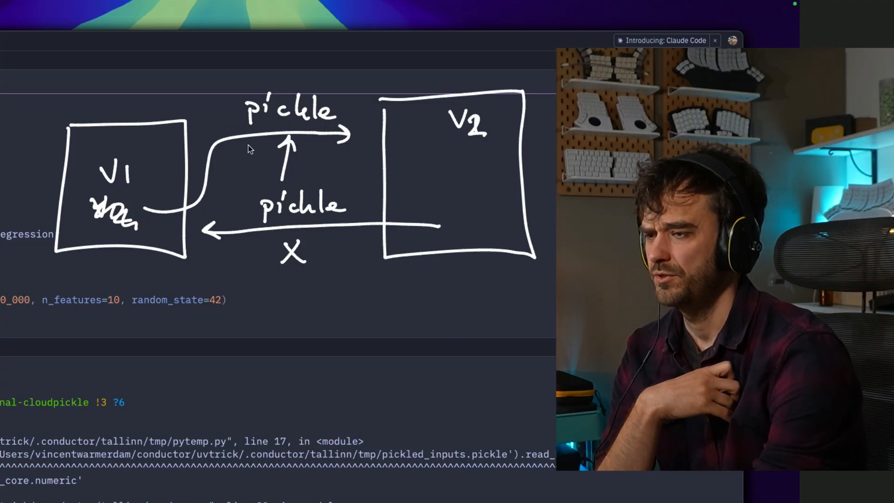
- Scribble out the upper pickle arrow between the V1 and V2 boxes
left_click_drag(245, 113, 354, 131)
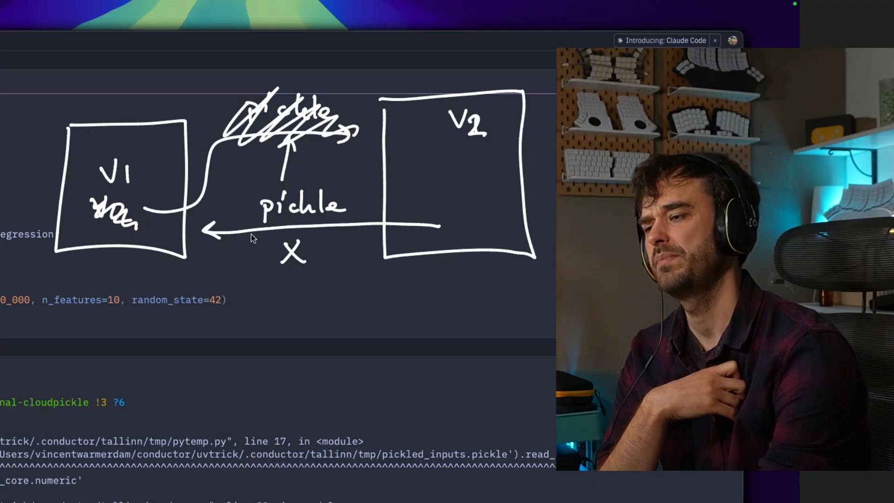